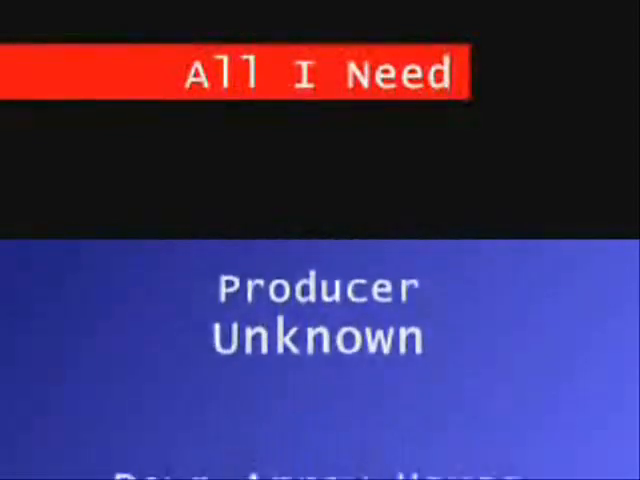
scroll("up", 3)
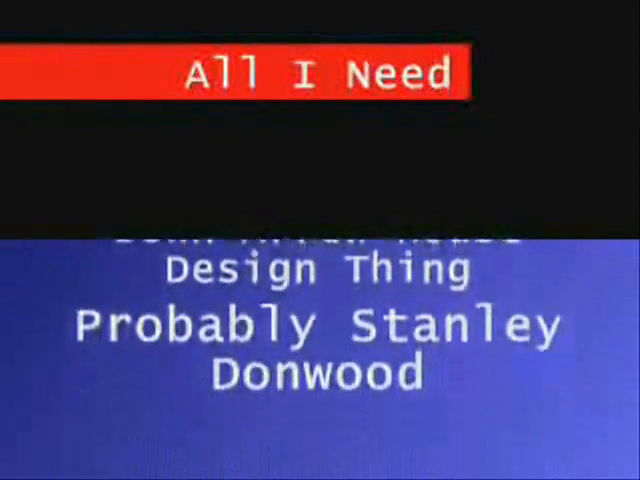